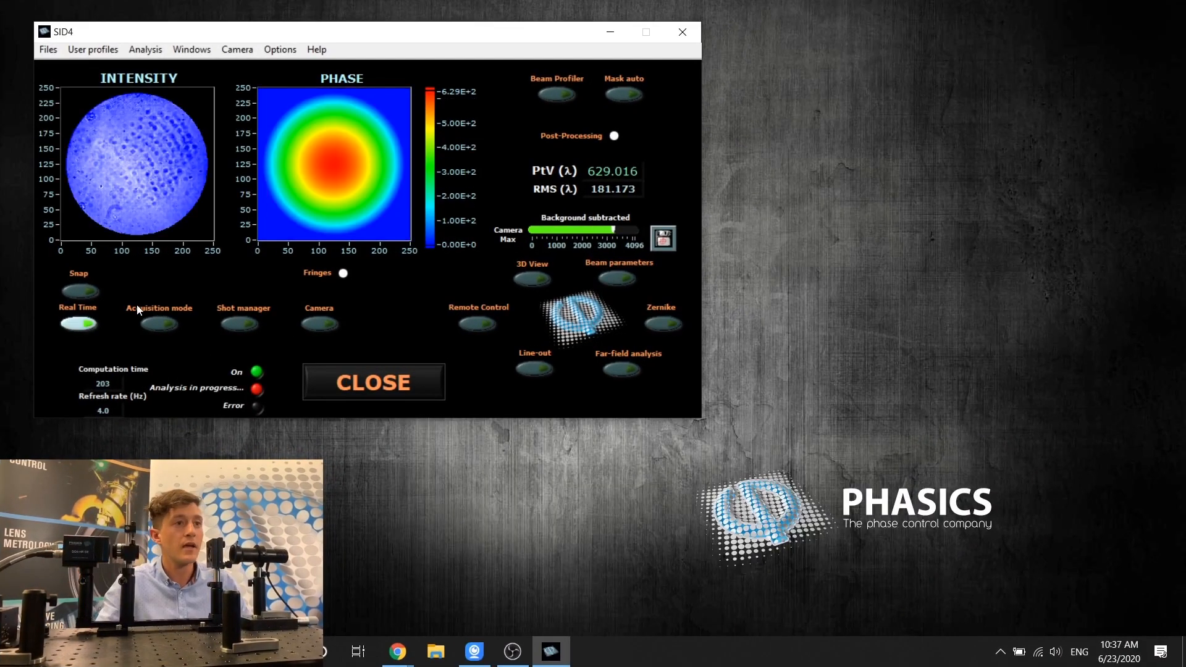
{"action": "mouse_move", "coordinate": [377, 145]}
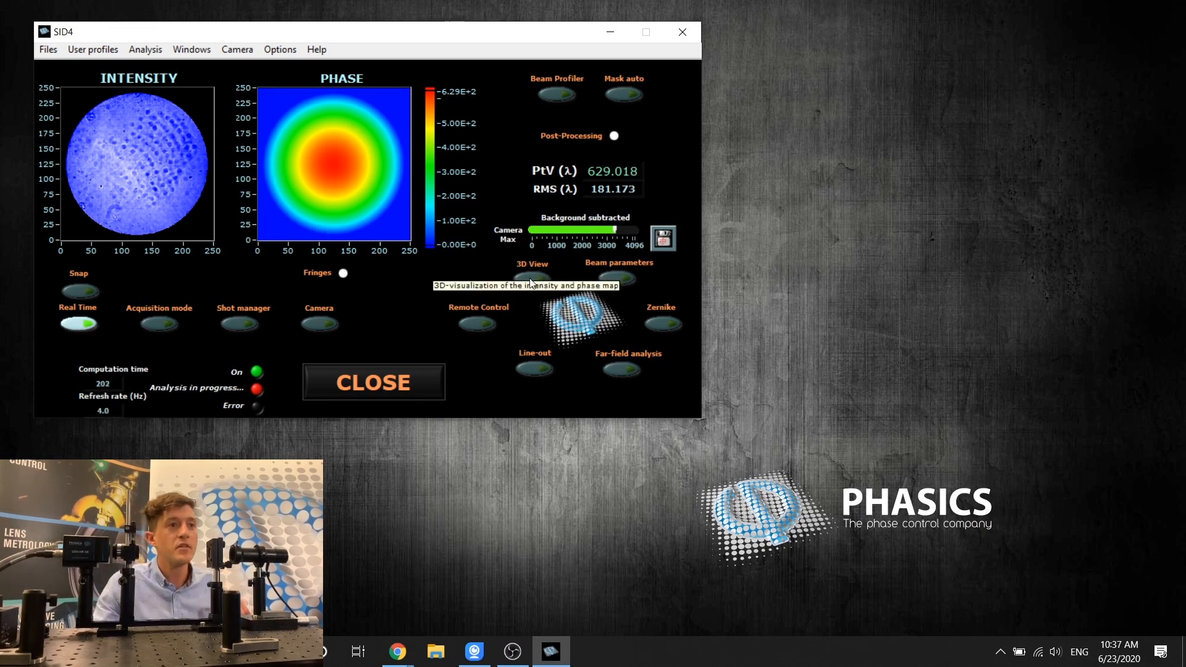
Open the 3D View window showing the phase map as a curved rainbow bowl
{"action": "left_click", "coordinate": [530, 279]}
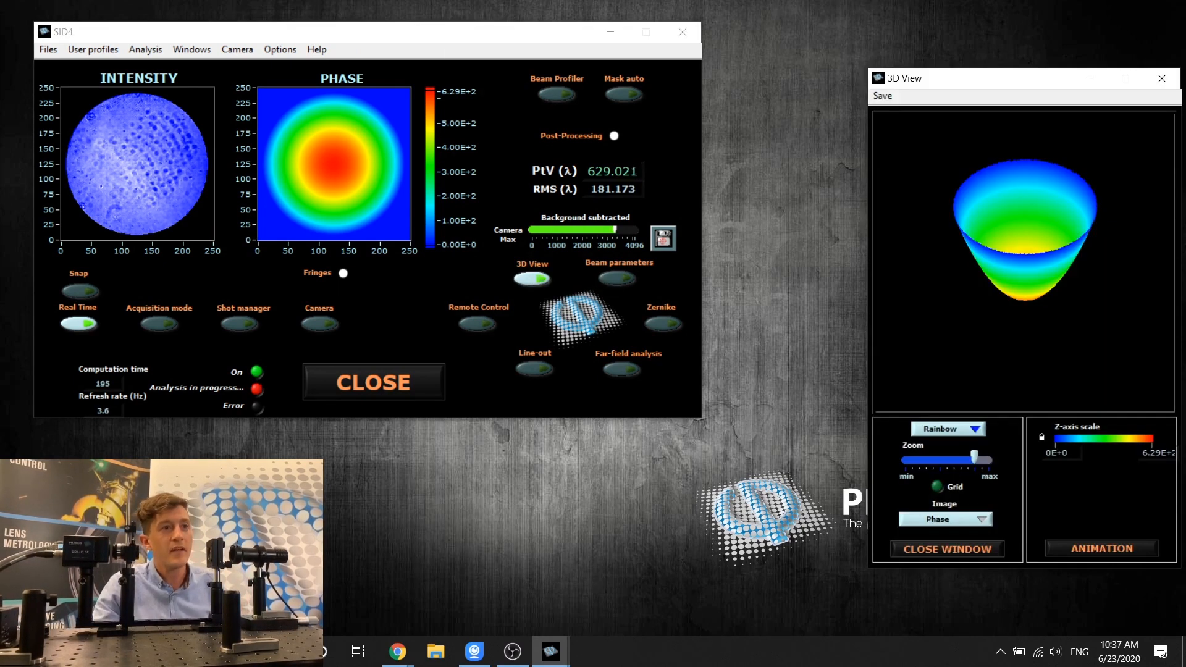